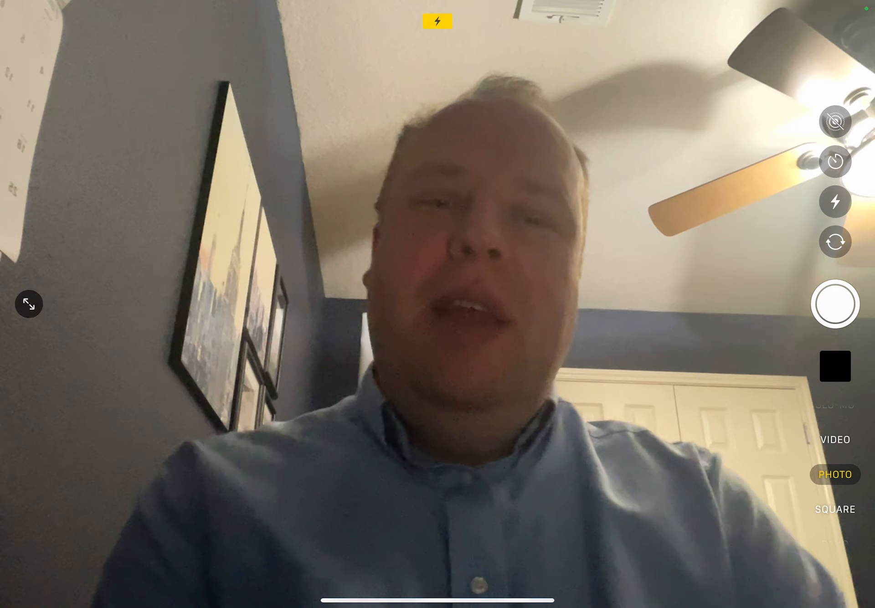
Exit the Camera app's front-camera view and return to the iPad home screen
{"action": "key", "text": "home"}
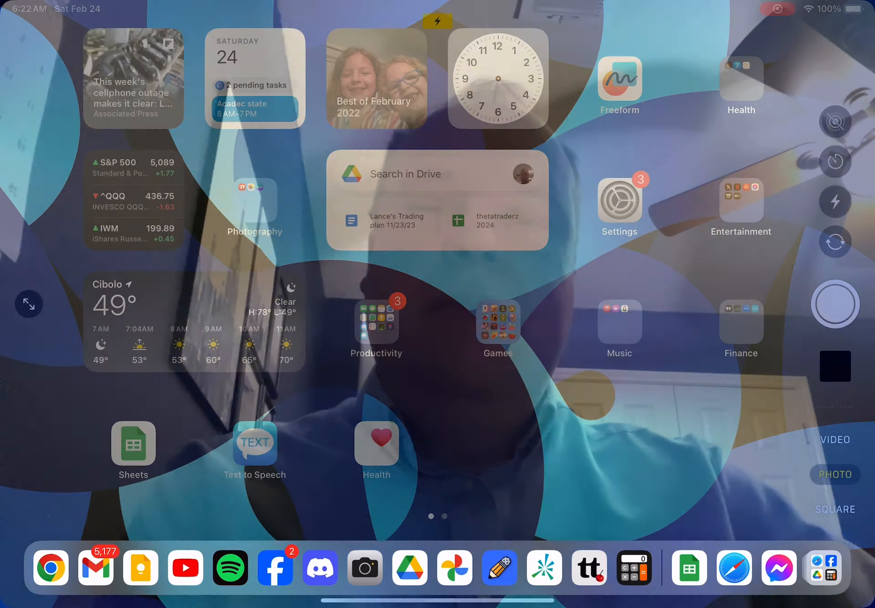